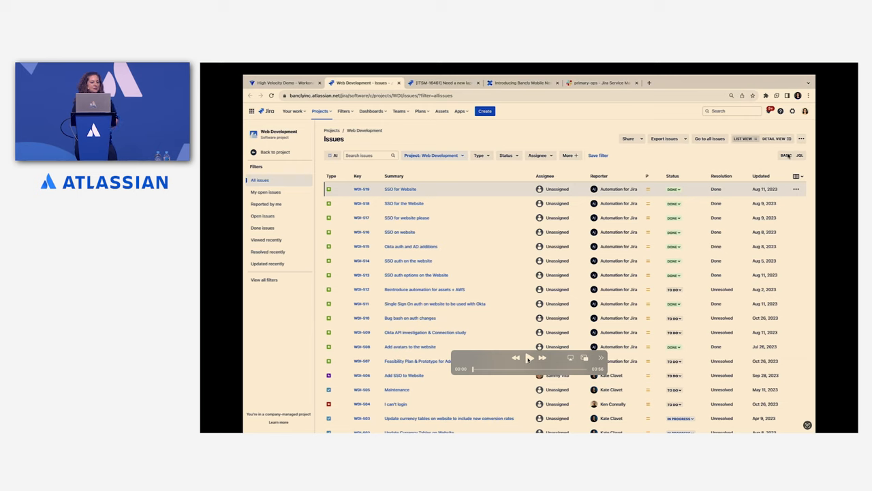
# Step: Pick All issues in the Web Development project filters, keeping List view
pyautogui.click(443, 83)
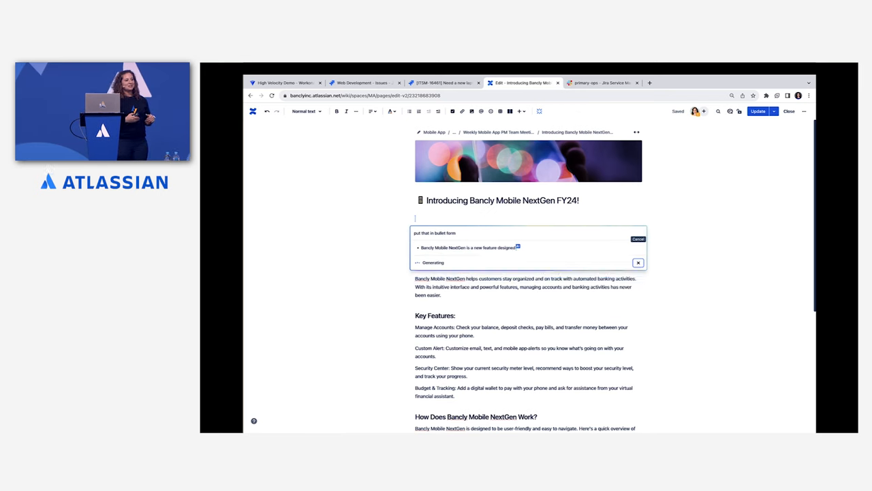
# Step: Ask Atlassian Intelligence to put the Bancly Mobile NextGen introduction in bullet form
pyautogui.click(600, 82)
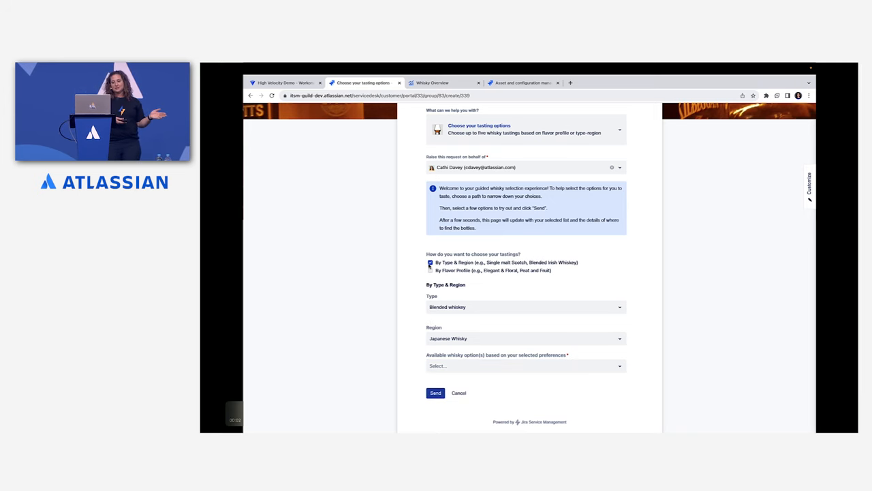
pyautogui.click(523, 366)
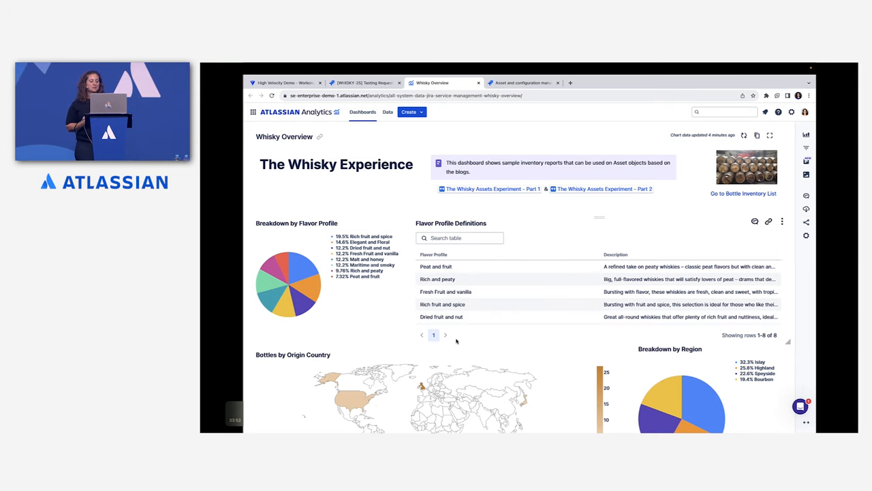
# Step: Check Japan's bottle count on the Whisky Overview map, then go to the Asset and configuration browser
pyautogui.scroll(-3)
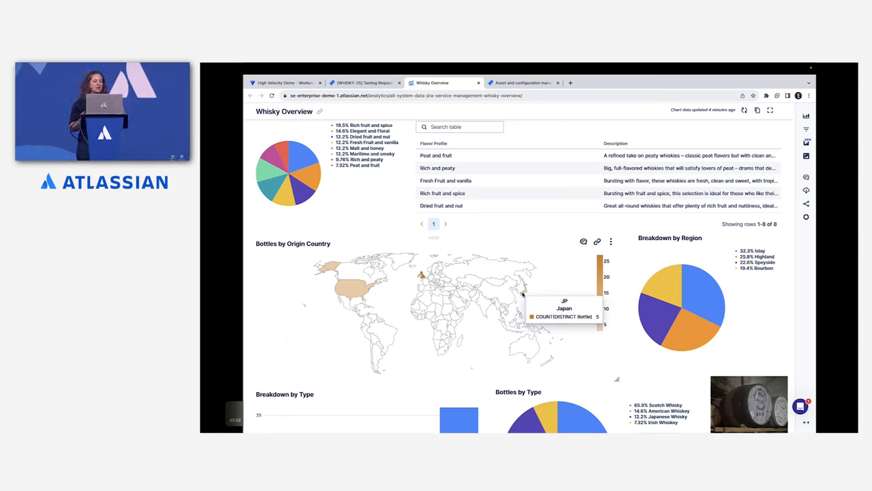
pyautogui.click(521, 82)
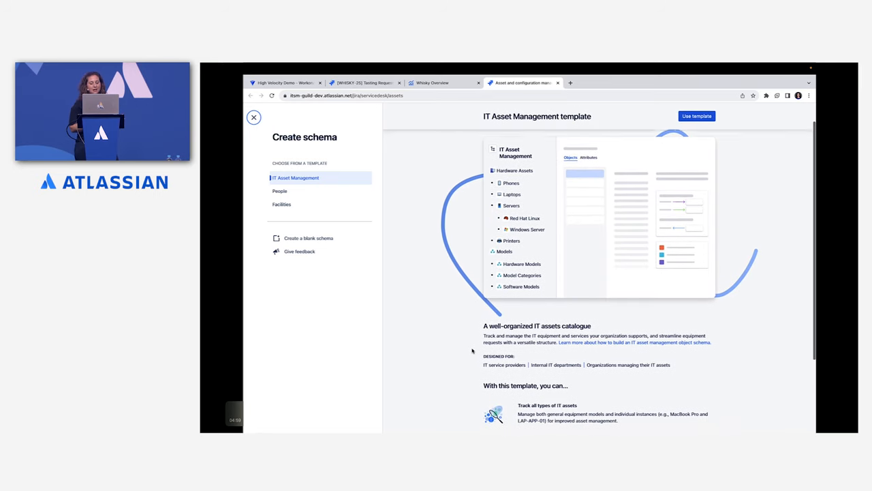
# Step: Preview the Facilities template covering buildings, floors and rooms
pyautogui.click(281, 204)
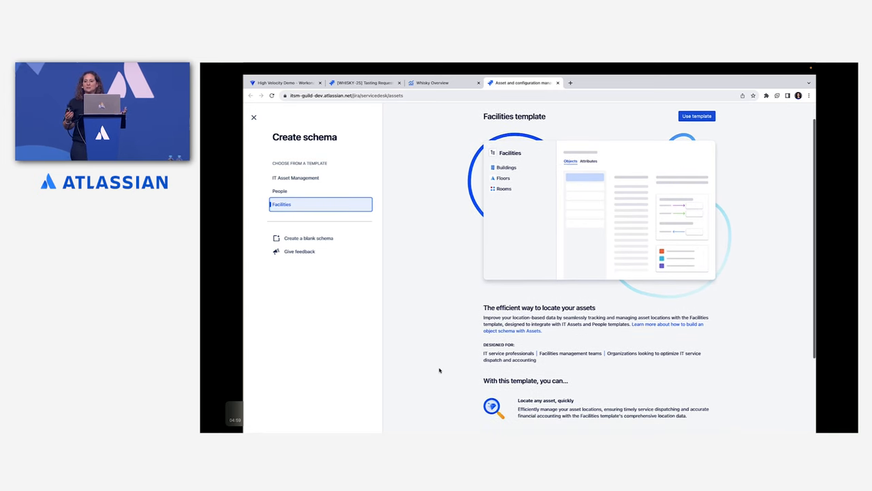
pyautogui.click(432, 82)
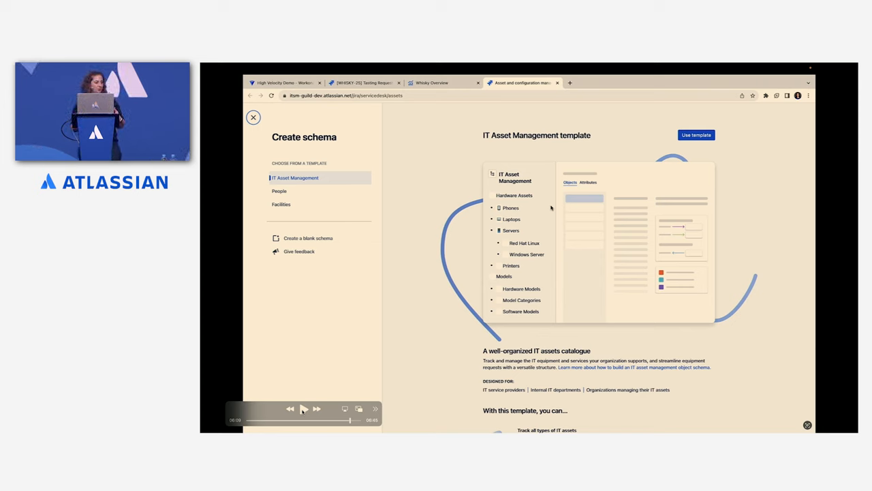
# Step: Start Create schema in Assets and preview the IT Asset Management template
pyautogui.click(304, 408)
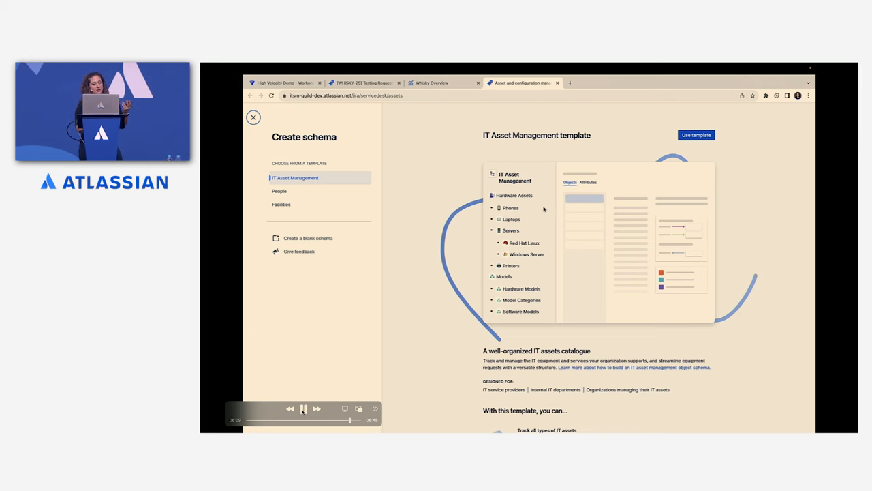
pyautogui.click(279, 191)
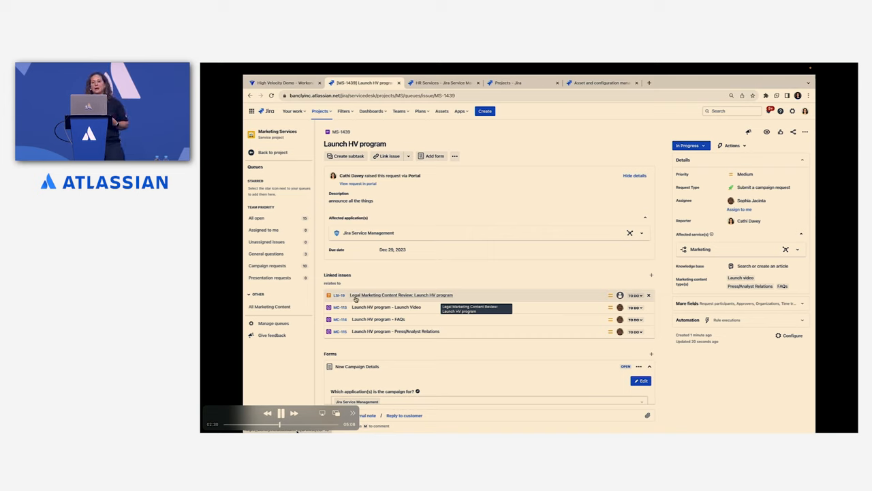
# Step: Open MS-1439 and inspect its linked legal review and three content items
pyautogui.click(442, 82)
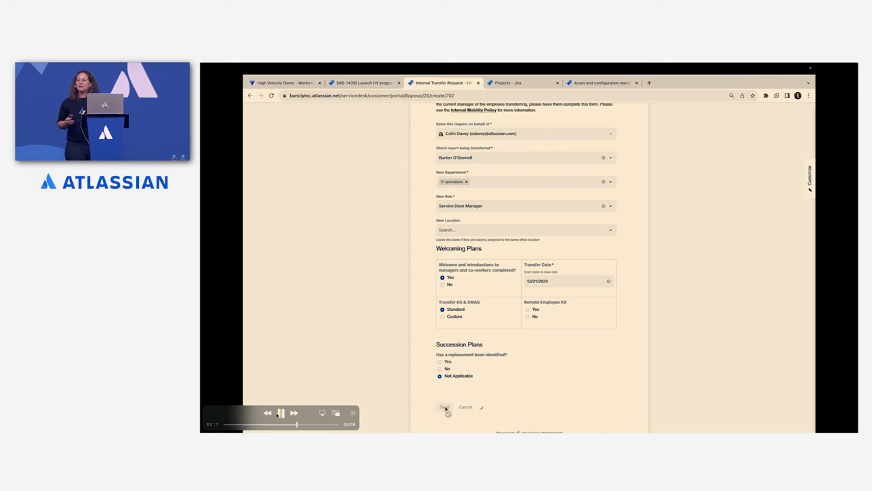
# Step: Send the completed Internal Transfer Request for the Service Desk Manager move to IT operations
pyautogui.click(444, 407)
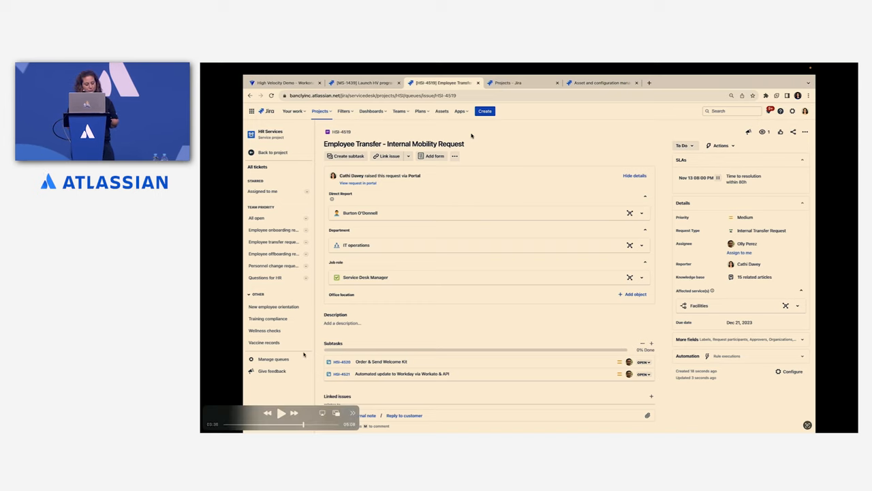
# Step: Scroll HSI-4519 down to its Subtasks, Linked issues and Internal Transfer form sections
pyautogui.scroll(-3)
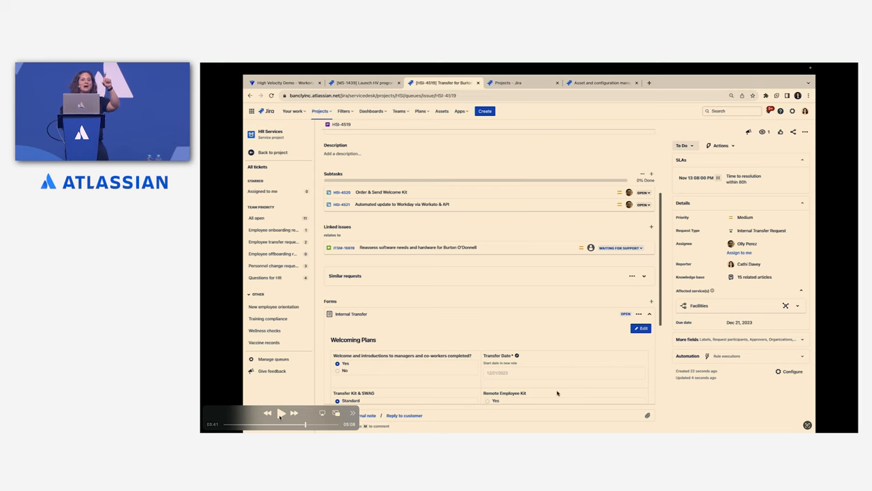
pyautogui.scroll(-3)
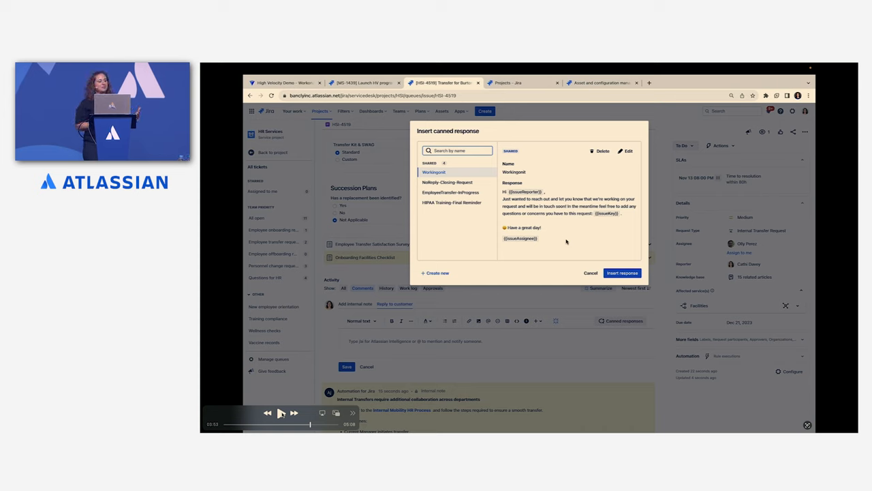
# Step: Preview the Workingonit canned response as a customer reply on HSI-4519
pyautogui.click(621, 273)
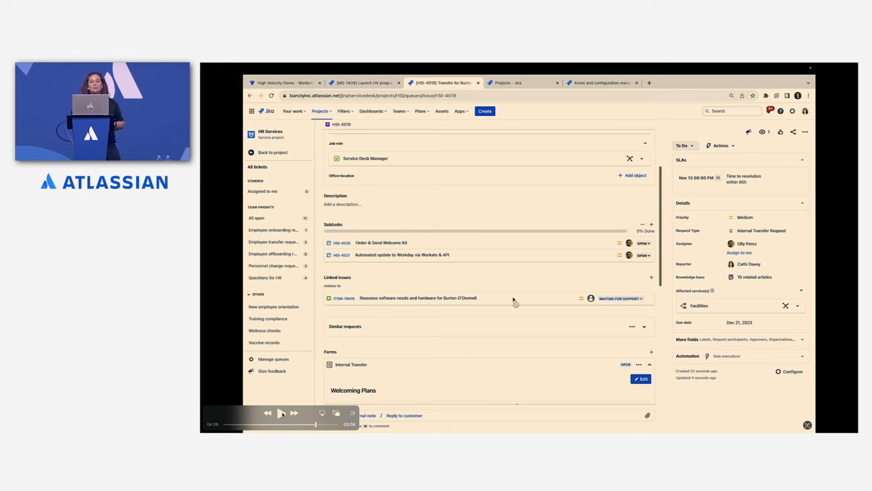
# Step: Dismiss the Insert canned response dialog and view HSI-4519's subtasks and linked issue
pyautogui.click(263, 165)
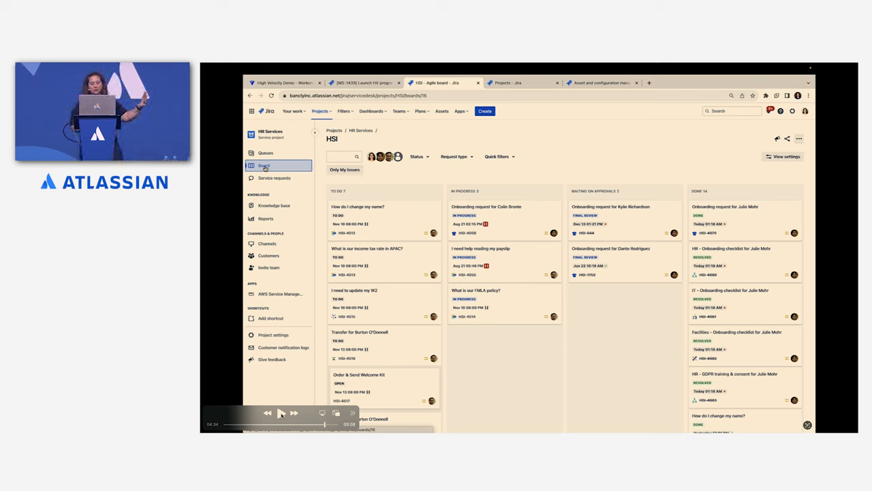